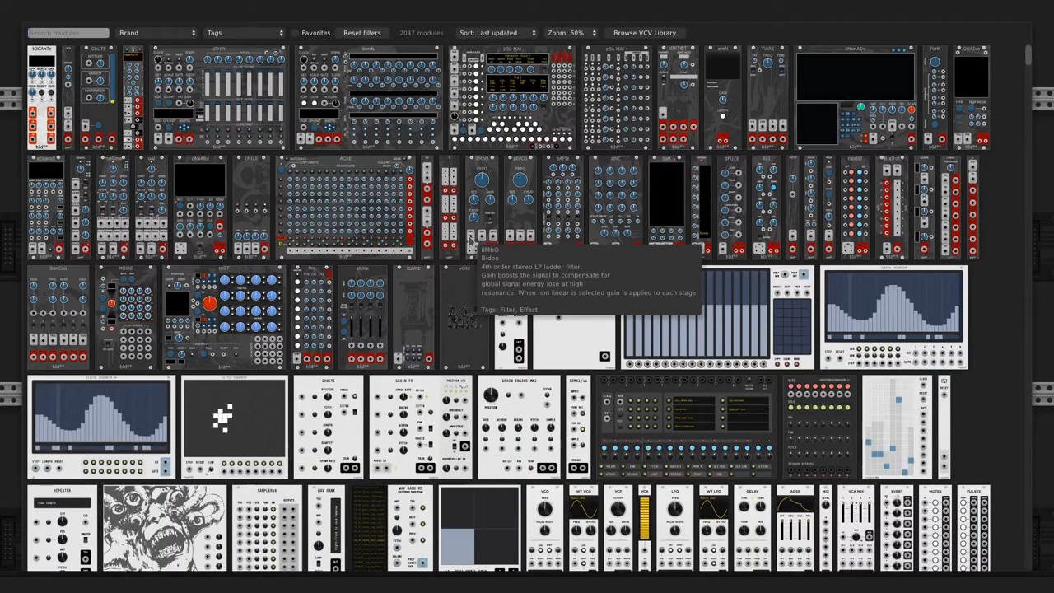
# Add 8FACE from the browser, place it beside QNT and bind it to the quantizer on its left.
pyautogui.write('fac')
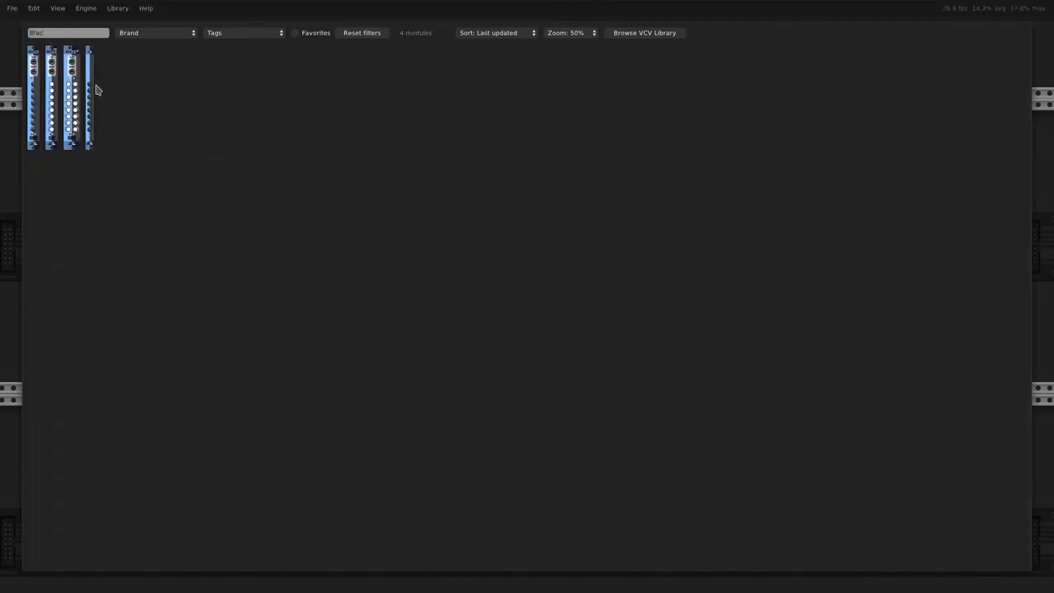
pyautogui.moveTo(89, 102)
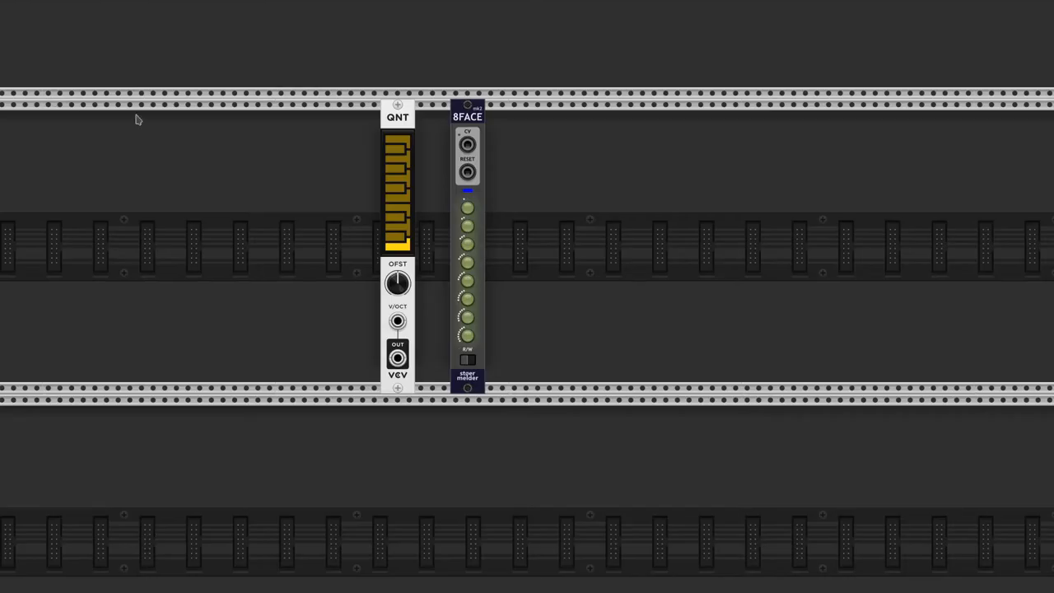
pyautogui.moveTo(468, 247); pyautogui.dragTo(431, 247)
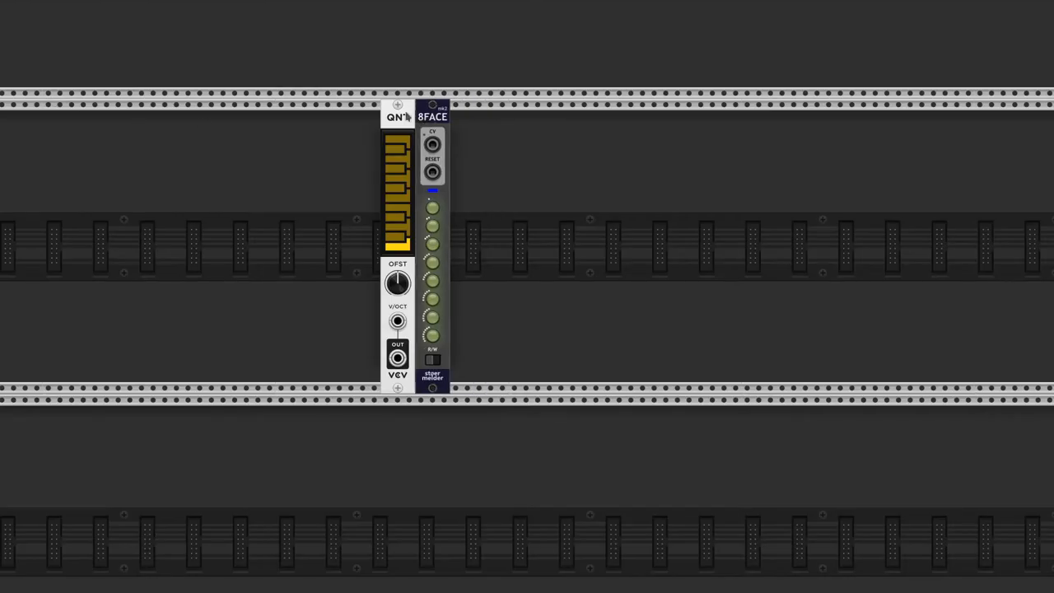
pyautogui.rightClick(431, 115)
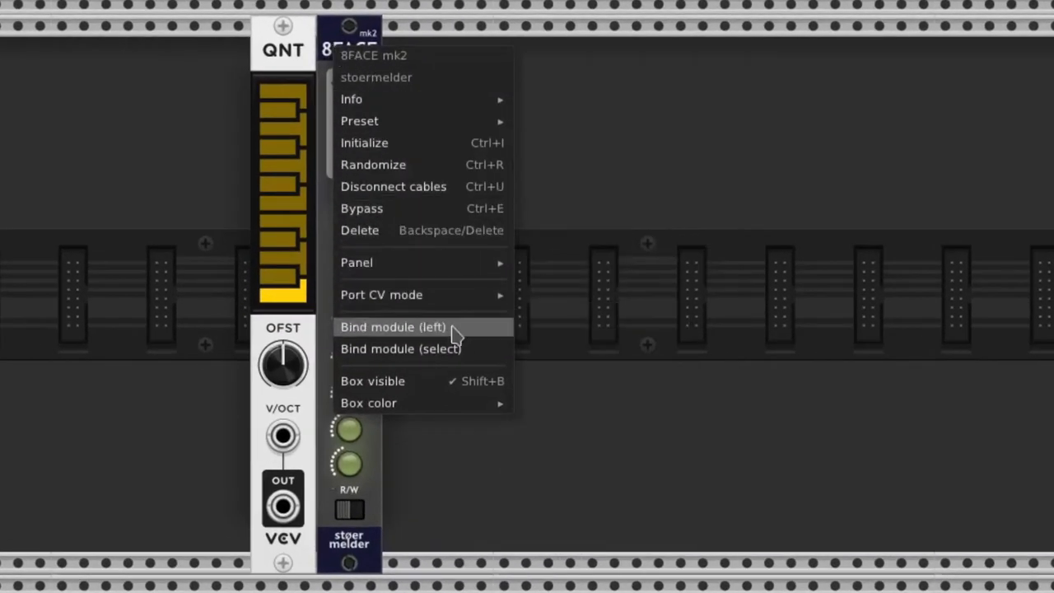
pyautogui.click(392, 326)
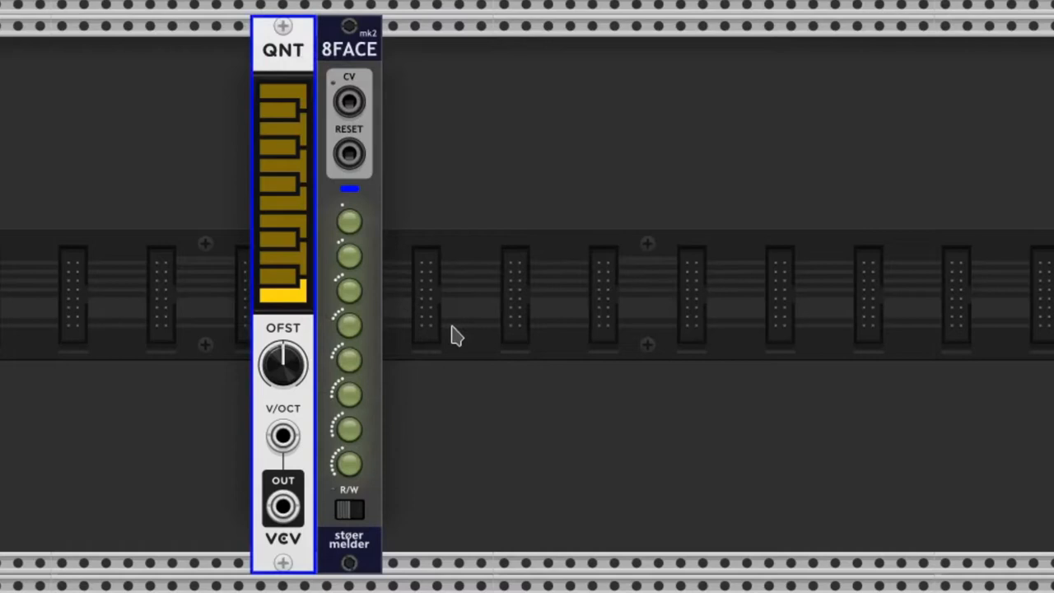
pyautogui.moveTo(432, 327)
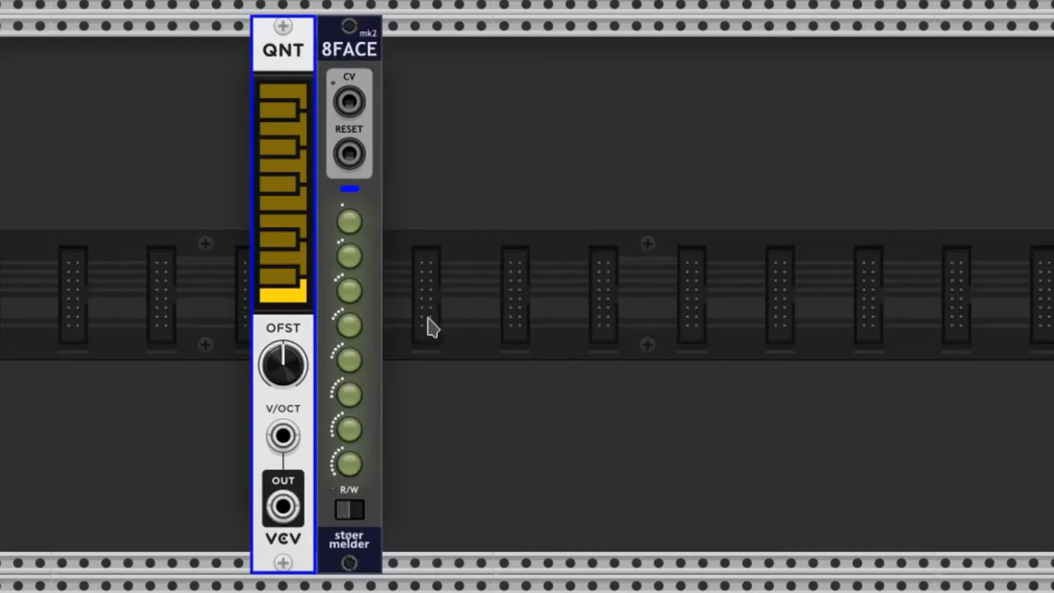
# Toggle QNT notes for the chords, write them to 8FACE slots, then set the R/W switch to read.
pyautogui.click(290, 255)
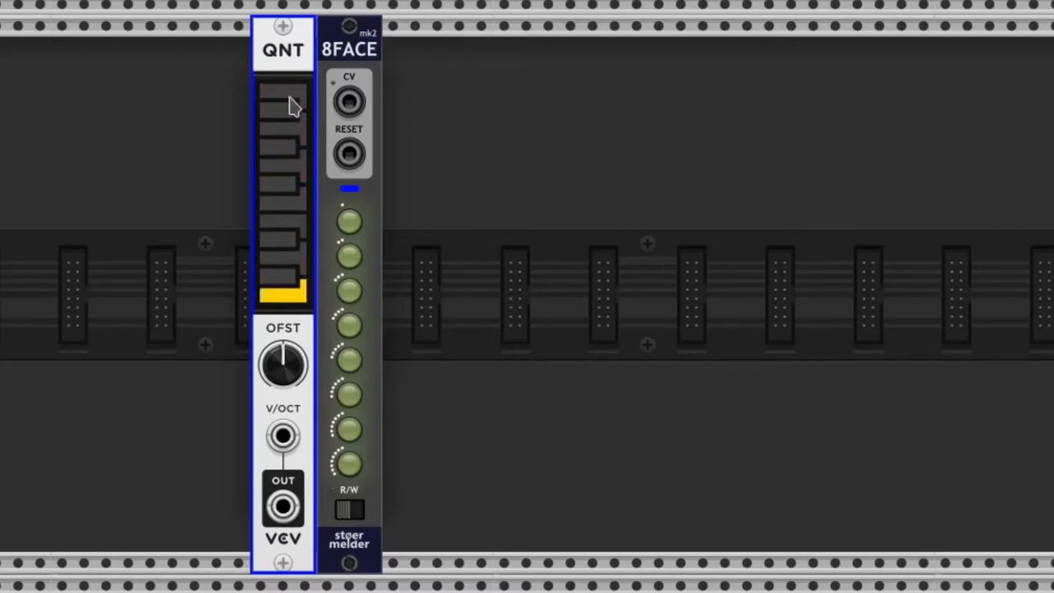
pyautogui.moveTo(306, 300)
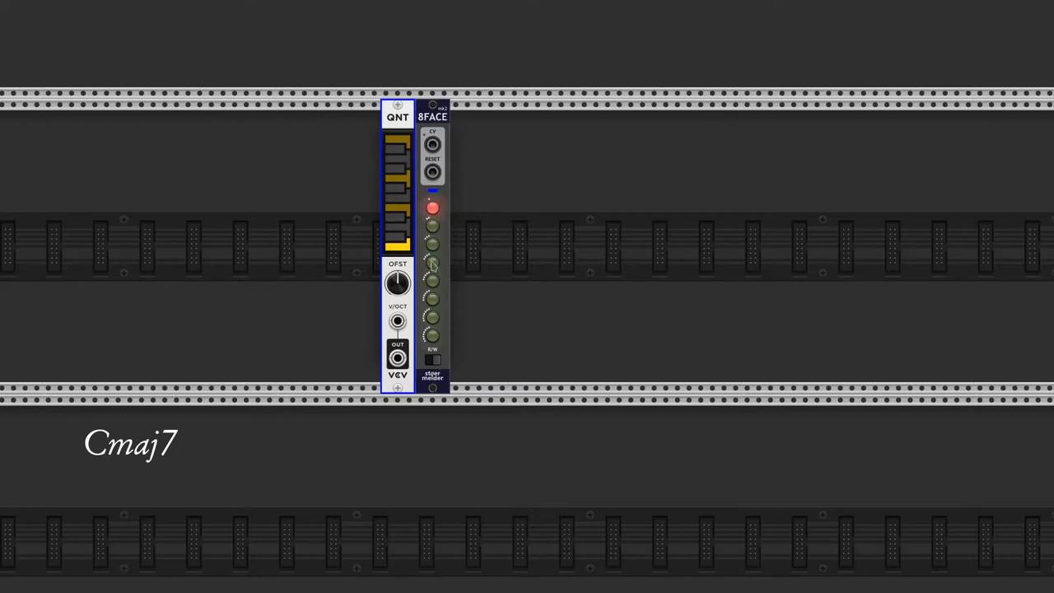
pyautogui.click(433, 208)
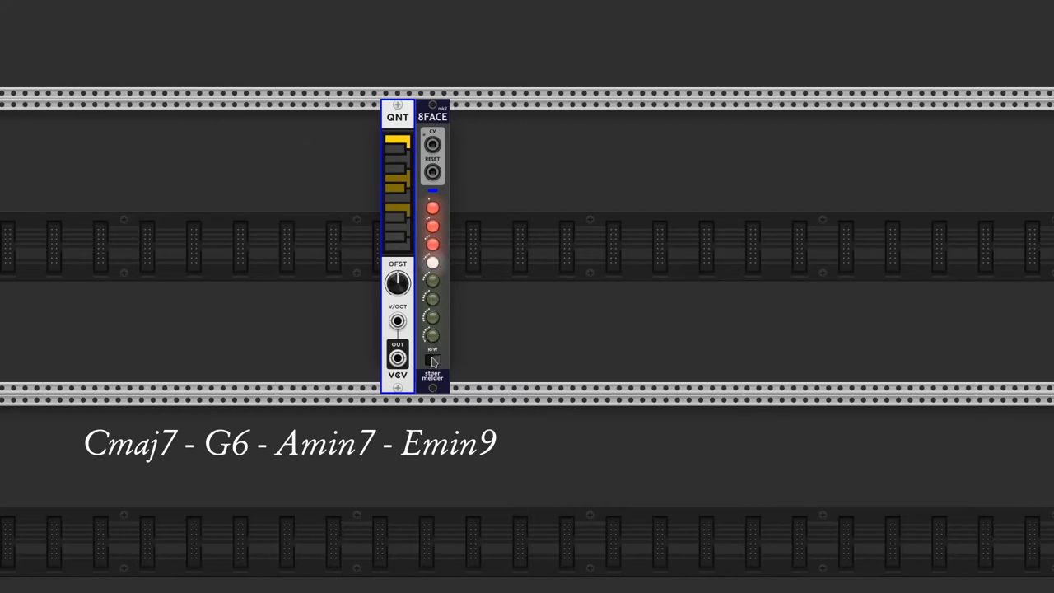
pyautogui.click(432, 360)
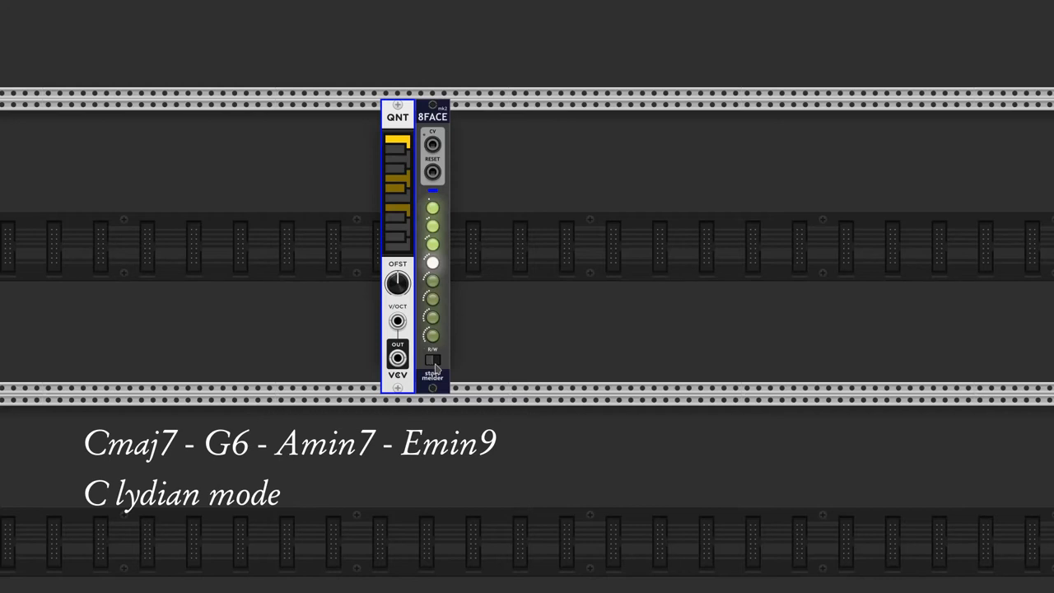
# Bring up the module browser to add the clock, LFO and scope.
pyautogui.rightClick(435, 362)
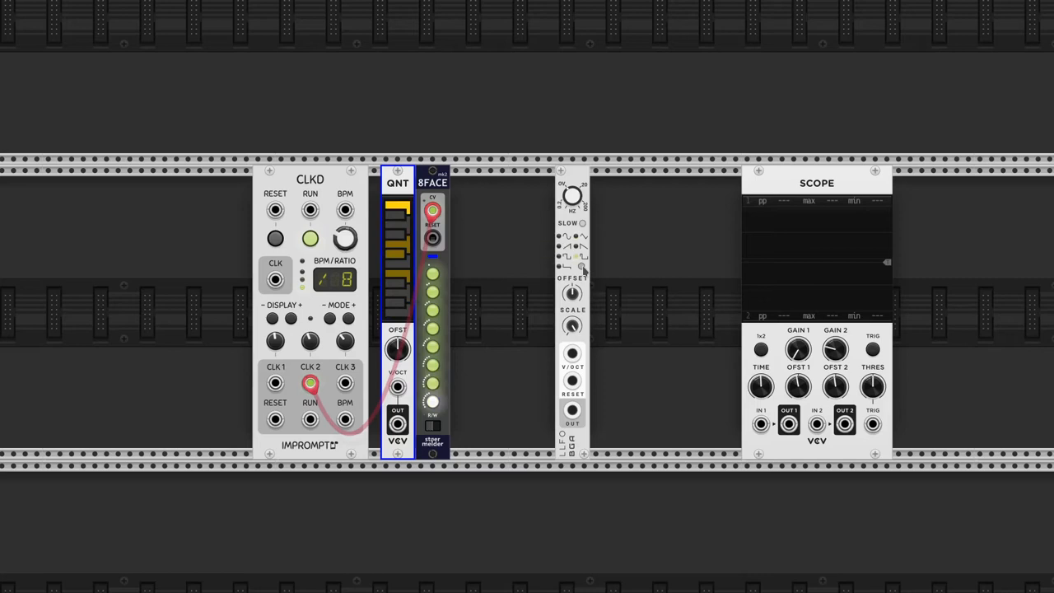
# Patch the LFO output into the scope and cable the voice chain inputs.
pyautogui.moveTo(573, 408); pyautogui.dragTo(761, 423)
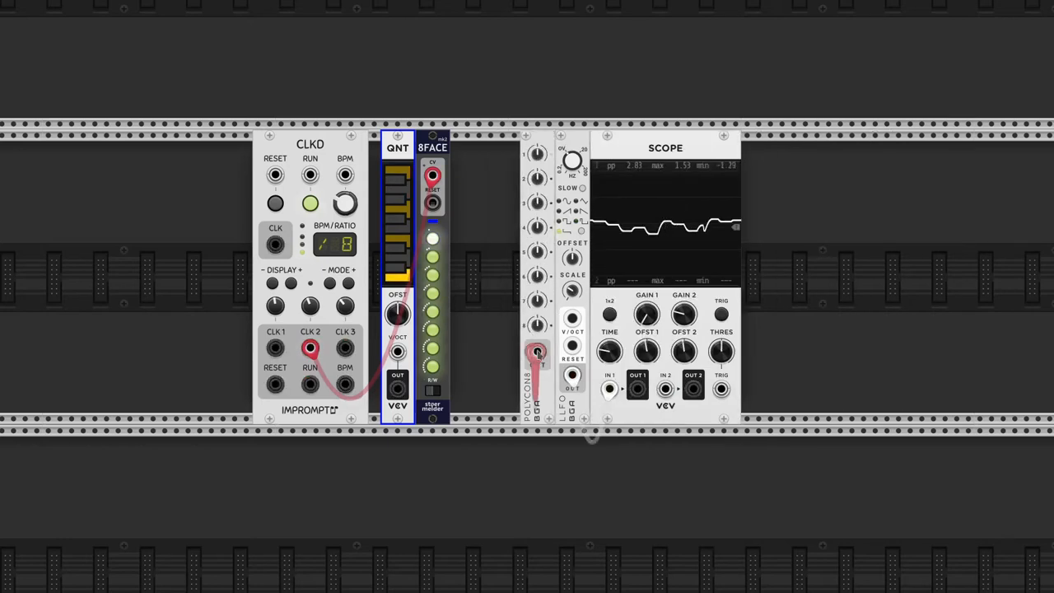
pyautogui.moveTo(537, 352); pyautogui.dragTo(573, 316)
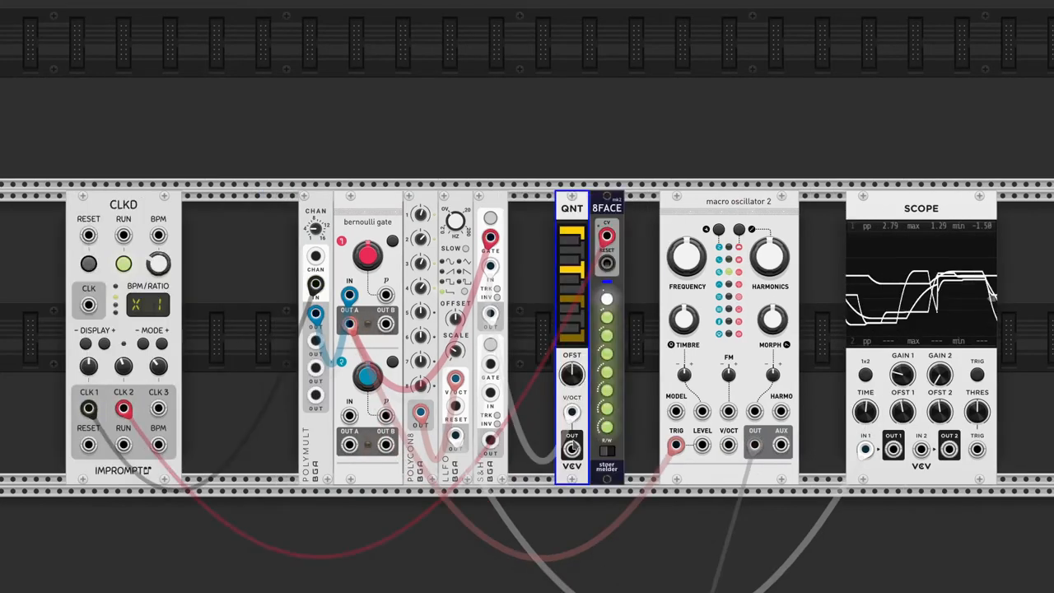
pyautogui.moveTo(572, 448); pyautogui.dragTo(728, 444)
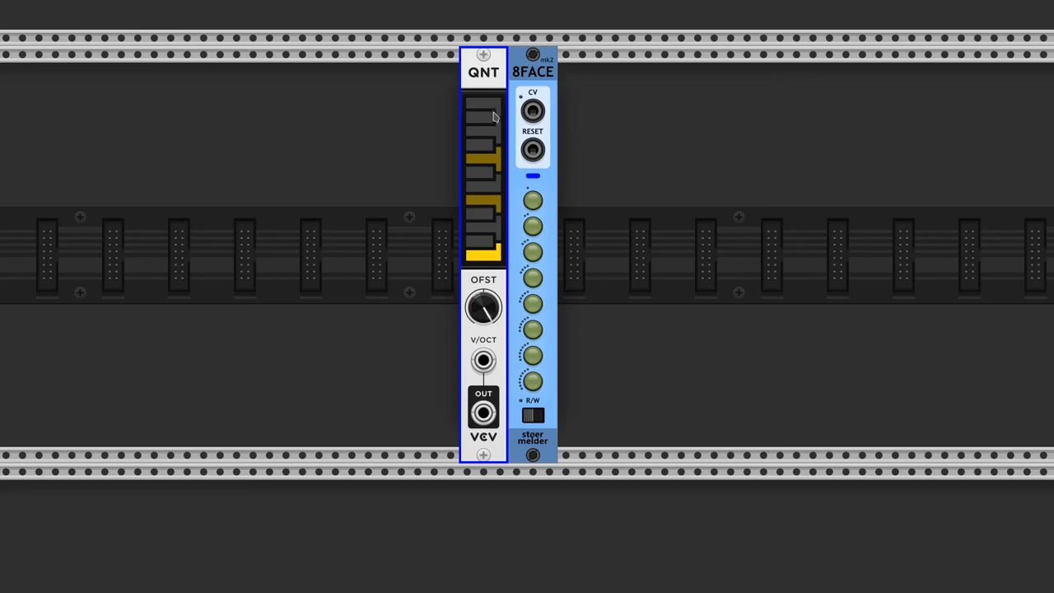
# Turn on two more QNT notes to build the new chord.
pyautogui.click(479, 118)
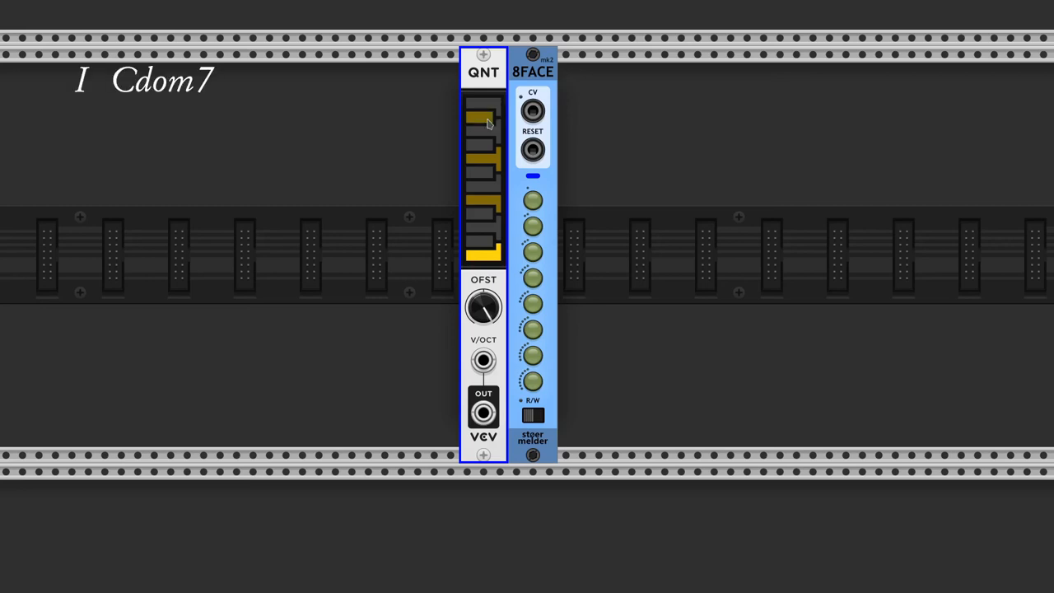
pyautogui.click(532, 380)
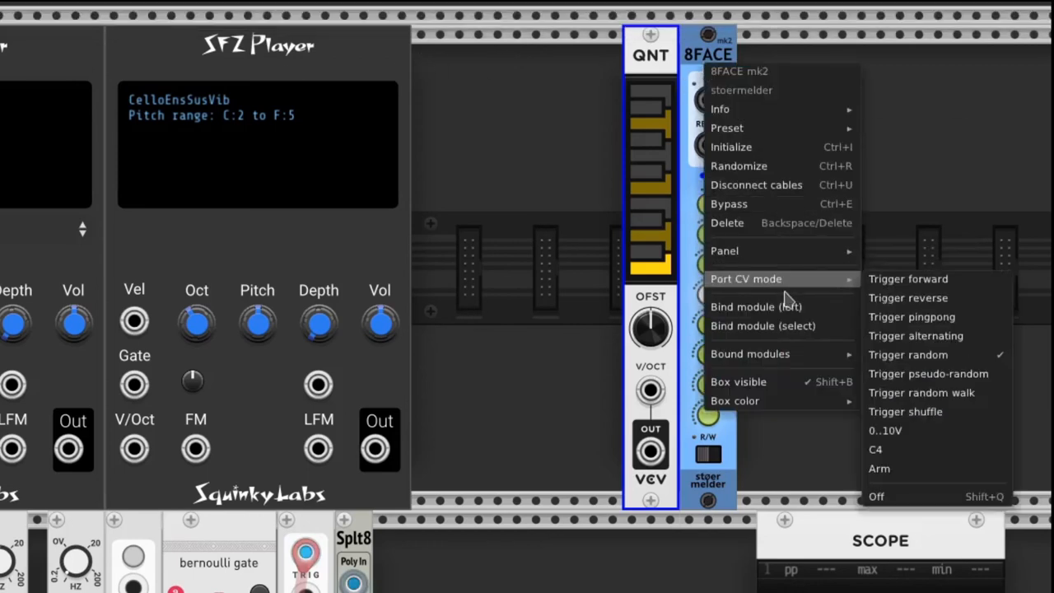
pyautogui.moveTo(908, 354)
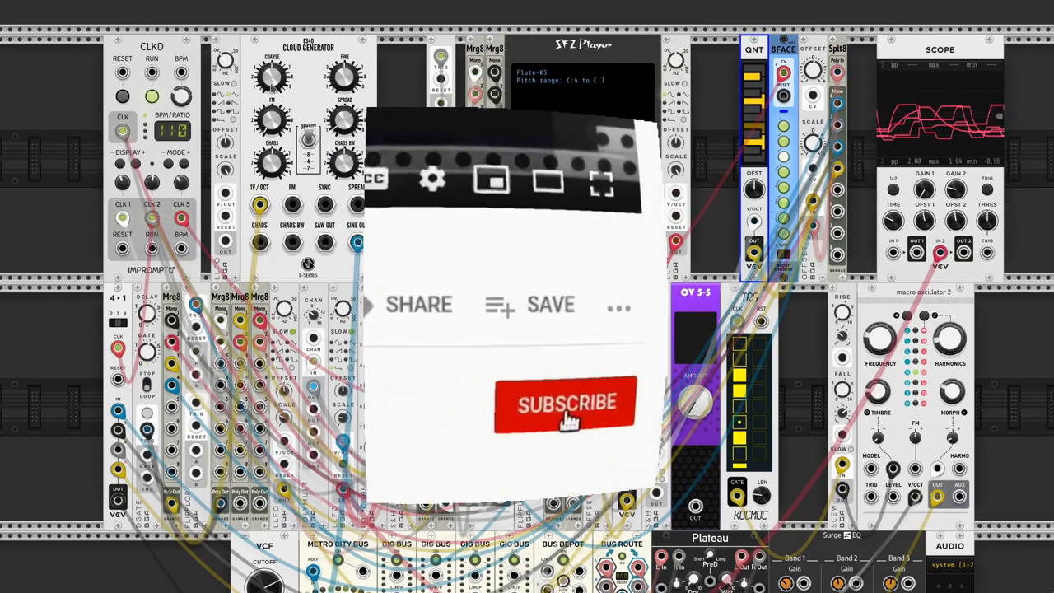
pyautogui.click(566, 403)
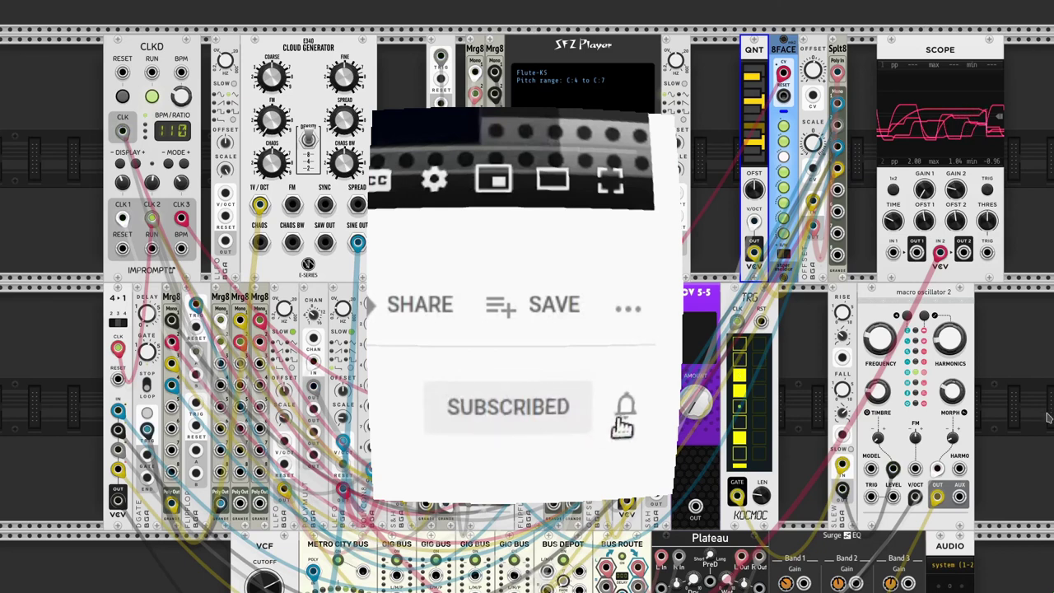